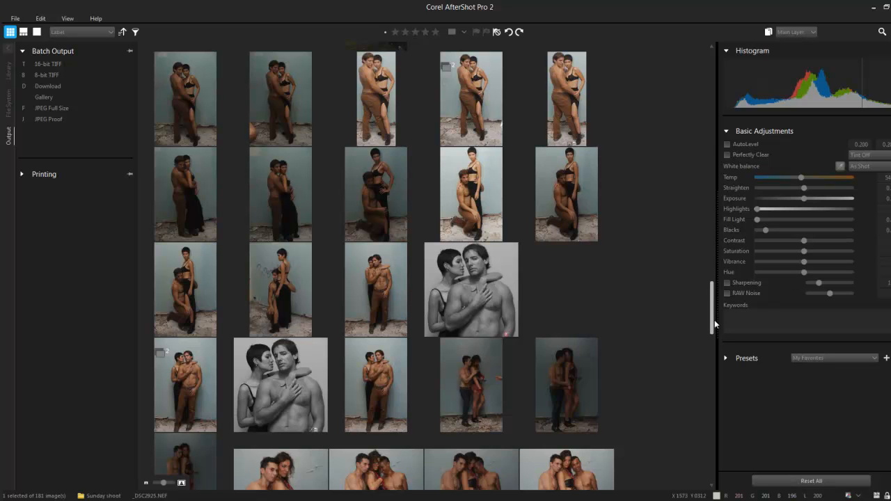
Scroll the shoot's thumbnail grid to locate the man in the white shirt.
{"action": "scroll", "scroll_direction": "up", "scroll_amount": 3}
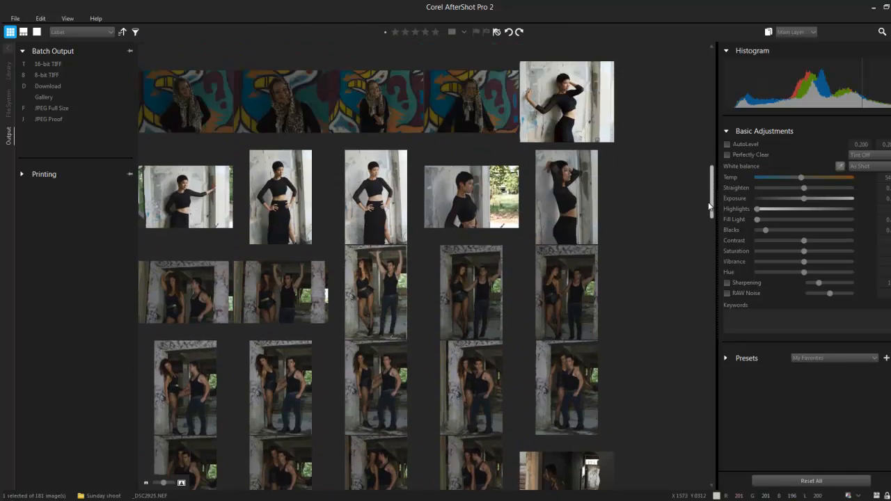
{"action": "scroll", "scroll_direction": "down", "scroll_amount": 3}
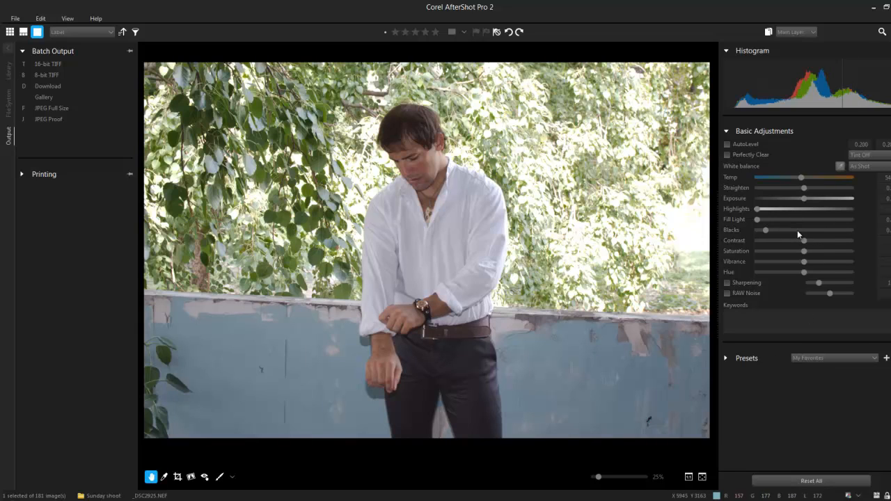
{"action": "mouse_move", "coordinate": [804, 229]}
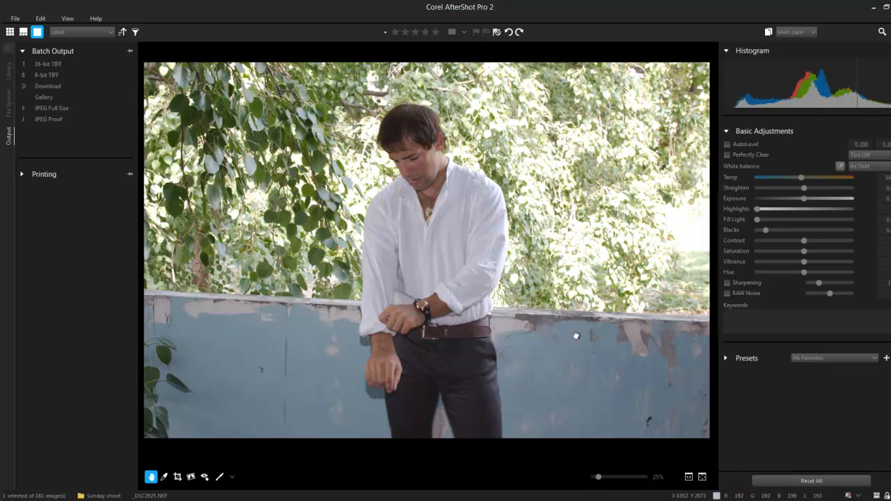
{"action": "mouse_move", "coordinate": [651, 346]}
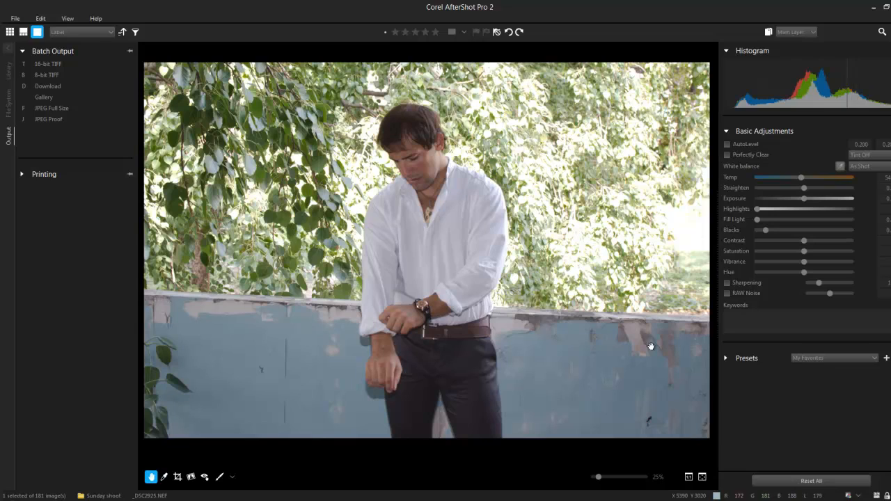
{"action": "mouse_move", "coordinate": [535, 298]}
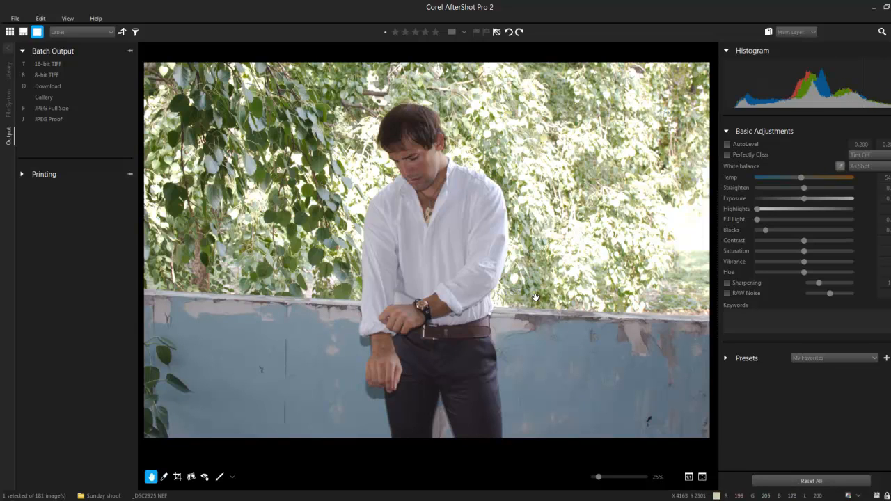
{"action": "mouse_move", "coordinate": [594, 292]}
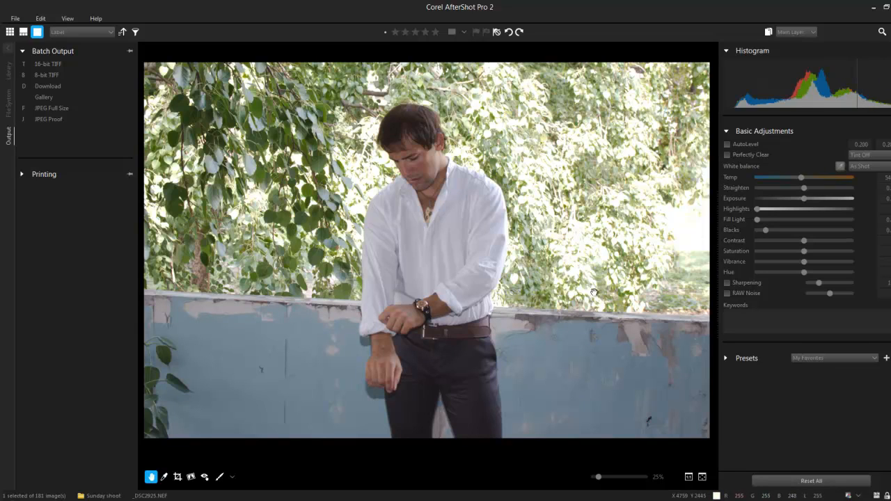
{"action": "mouse_move", "coordinate": [659, 285]}
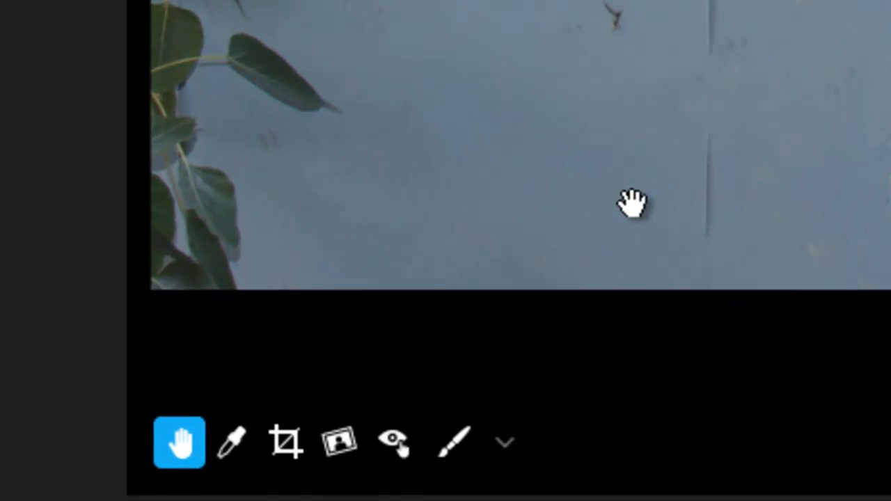
Start the Straighten tool to level the wall behind the man.
{"action": "left_click", "coordinate": [340, 443]}
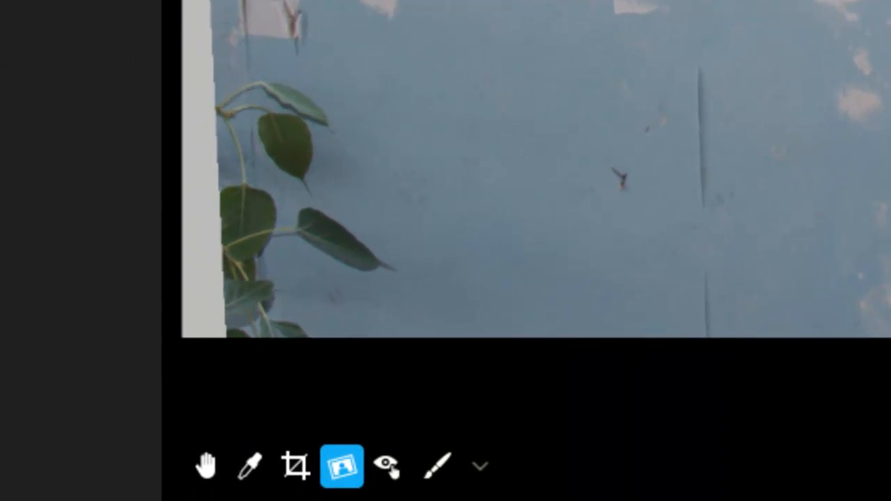
Pull the crop's top and left edges inward past the grey wedges and confirm.
{"action": "left_click", "coordinate": [296, 465]}
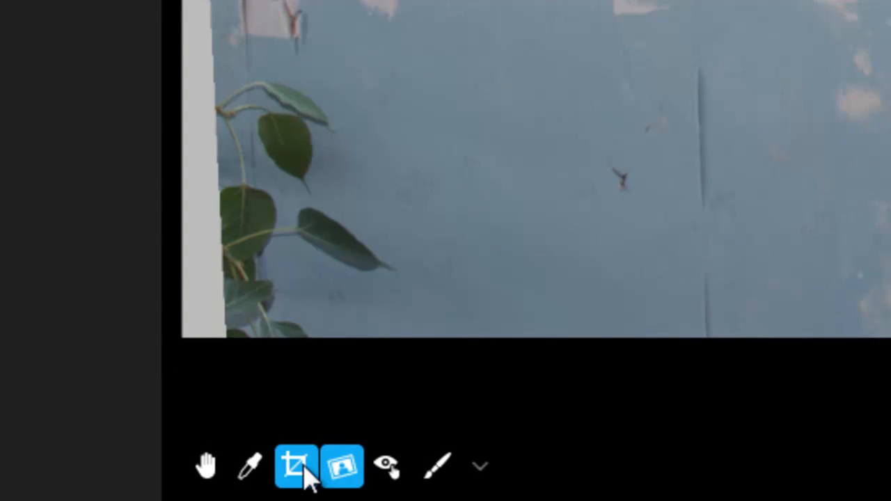
{"action": "left_click", "coordinate": [296, 465]}
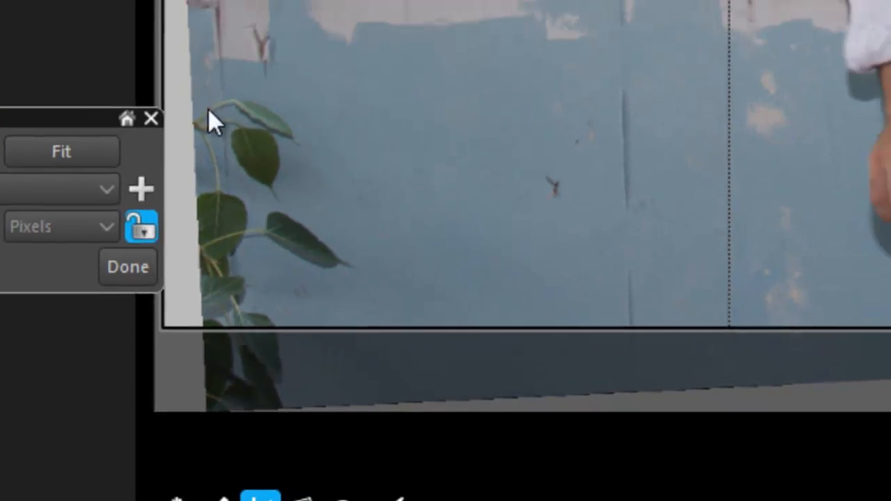
{"action": "left_click", "coordinate": [127, 267]}
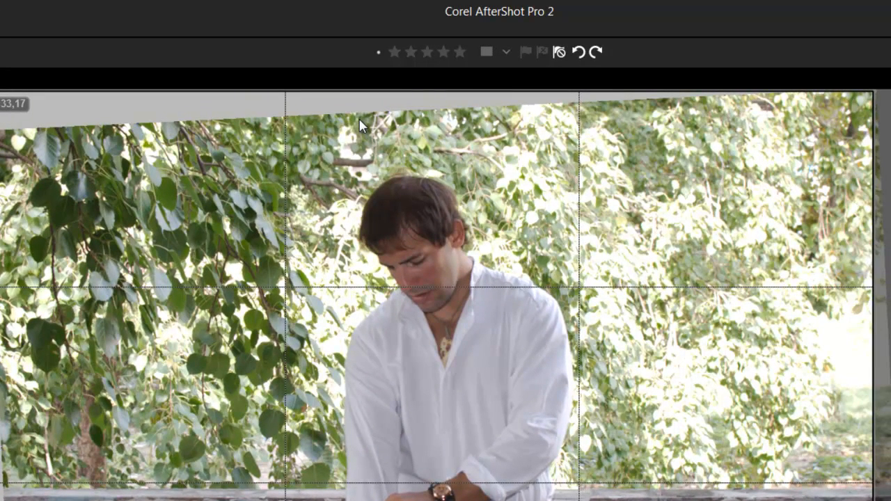
{"action": "mouse_move", "coordinate": [282, 195]}
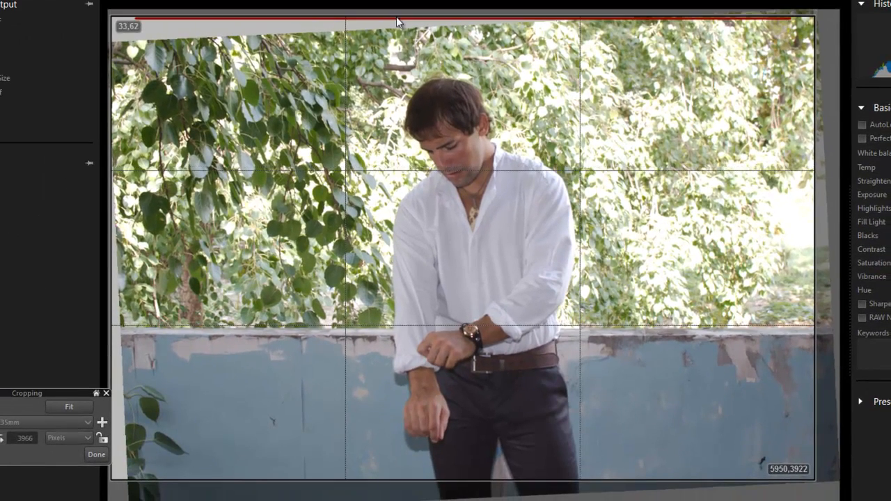
{"action": "left_click_drag", "start_coordinate": [399, 20], "coordinate": [399, 43]}
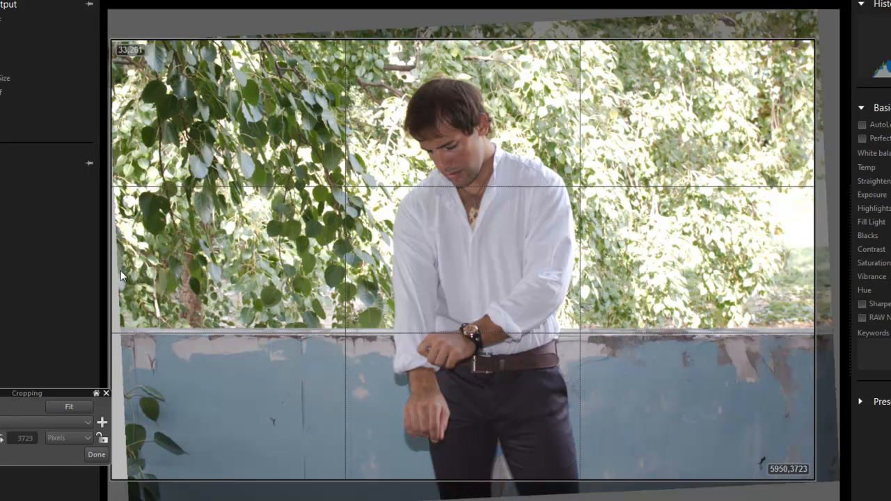
{"action": "left_click_drag", "start_coordinate": [118, 279], "coordinate": [133, 279]}
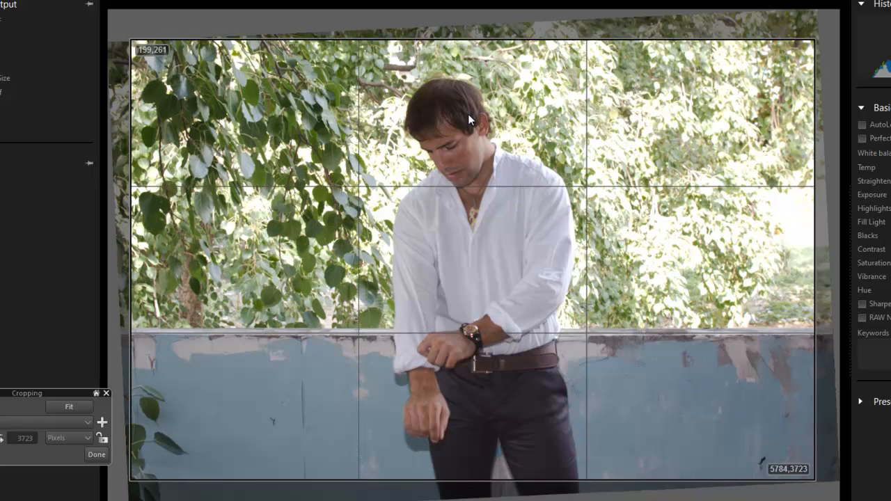
{"action": "mouse_move", "coordinate": [155, 421]}
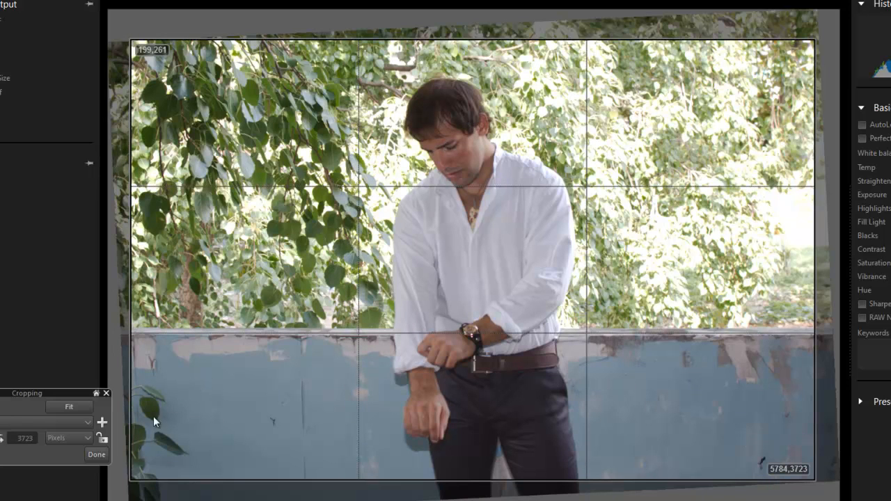
{"action": "left_click", "coordinate": [96, 454]}
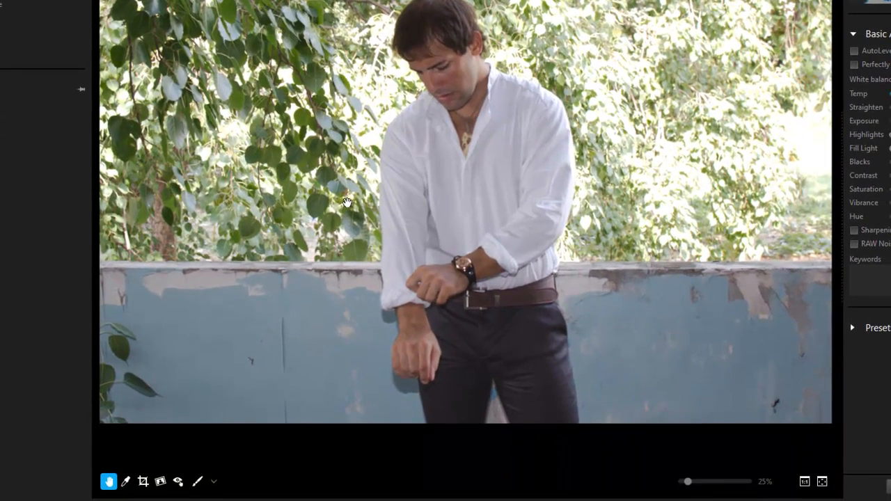
{"action": "left_click", "coordinate": [142, 481]}
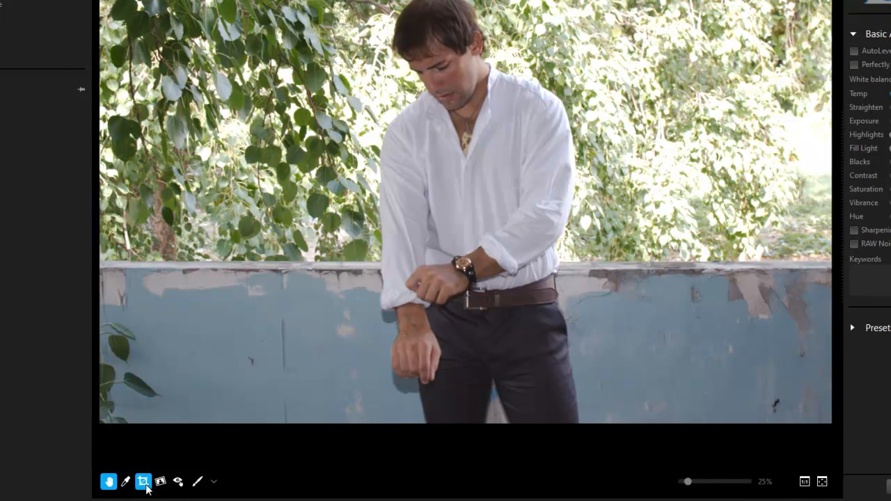
{"action": "left_click", "coordinate": [143, 482]}
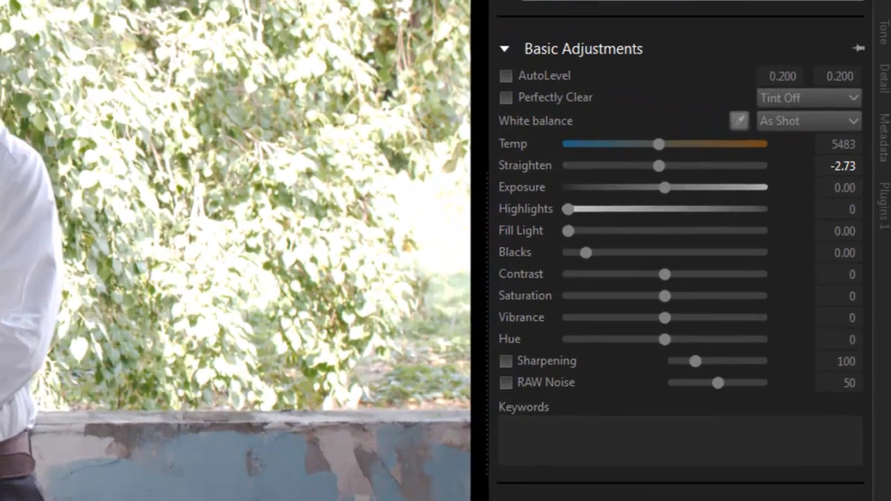
Enable Lens Correction in the Detail tab using the Nikon D3200 35mm profile.
{"action": "scroll", "scroll_direction": "down", "scroll_amount": 3}
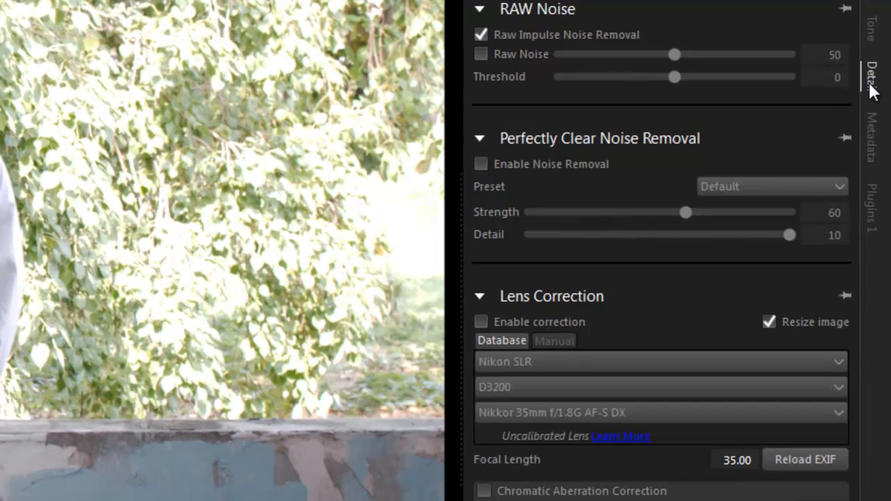
{"action": "scroll", "scroll_direction": "down", "scroll_amount": 3}
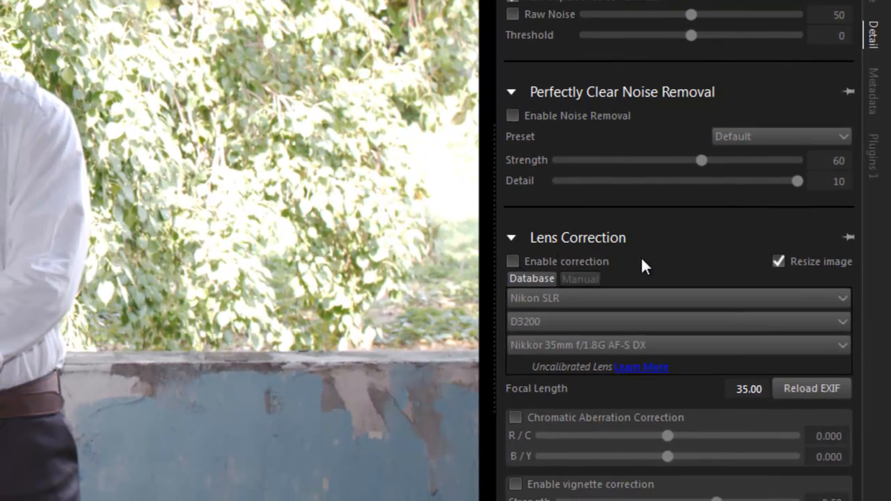
{"action": "mouse_move", "coordinate": [513, 261]}
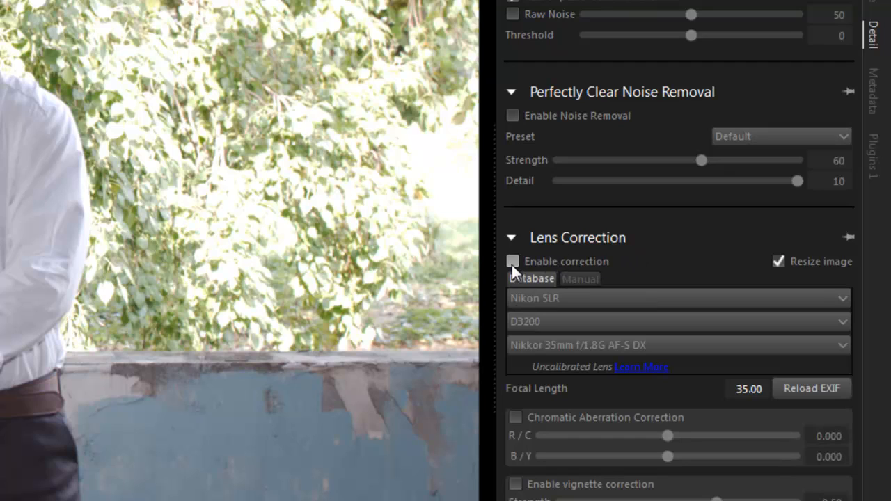
{"action": "left_click", "coordinate": [513, 262]}
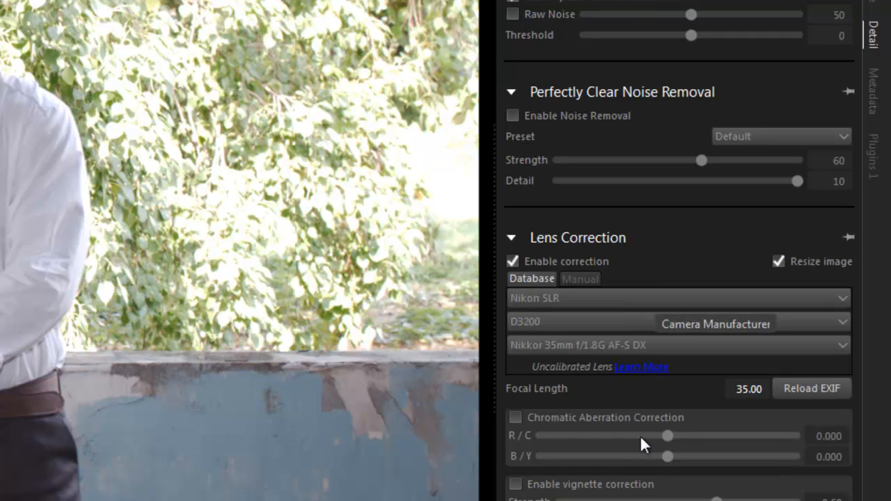
{"action": "mouse_move", "coordinate": [516, 417]}
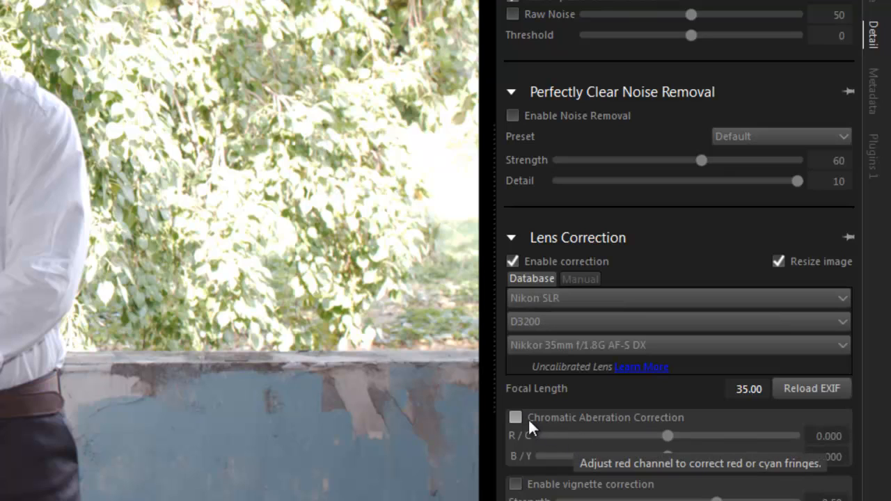
Tick Chromatic Aberration Correction under Lens Correction.
{"action": "left_click", "coordinate": [515, 417]}
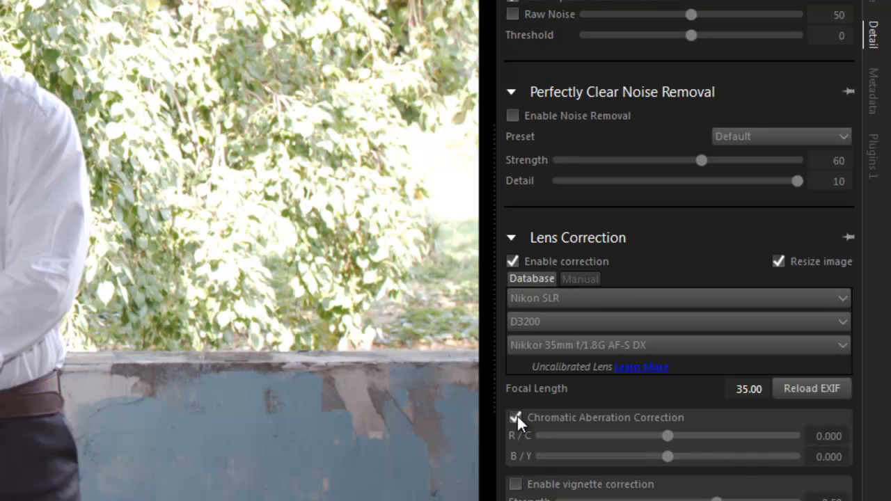
{"action": "left_click", "coordinate": [515, 417]}
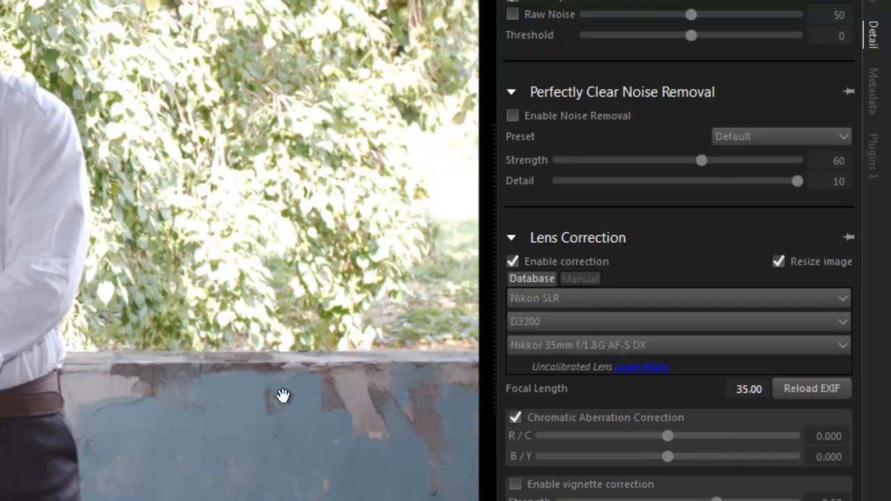
{"action": "mouse_move", "coordinate": [114, 169]}
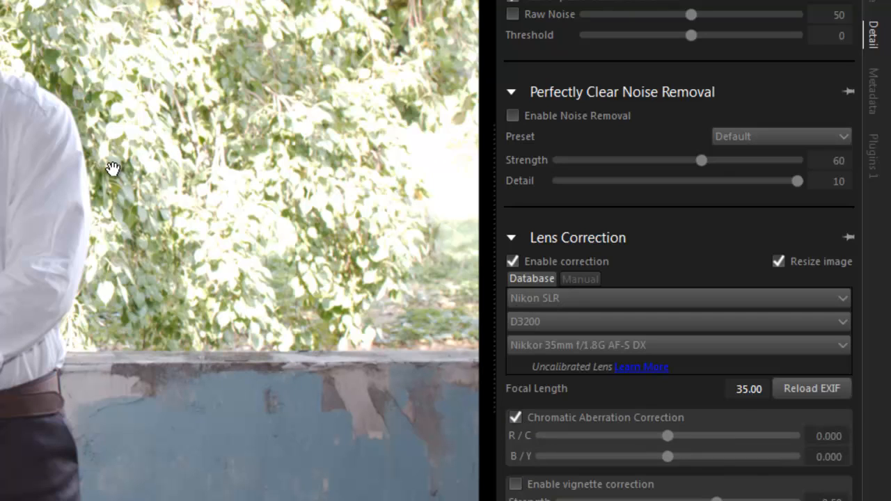
{"action": "mouse_move", "coordinate": [77, 123]}
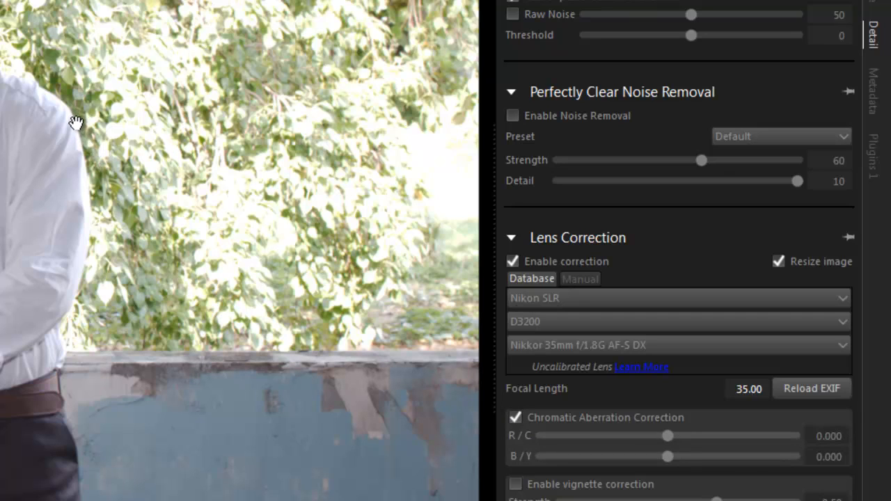
{"action": "mouse_move", "coordinate": [74, 298]}
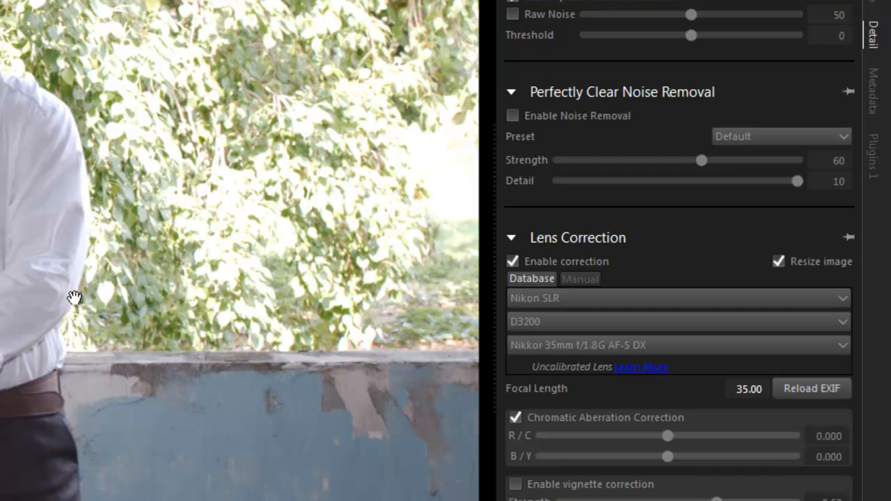
{"action": "mouse_move", "coordinate": [79, 391]}
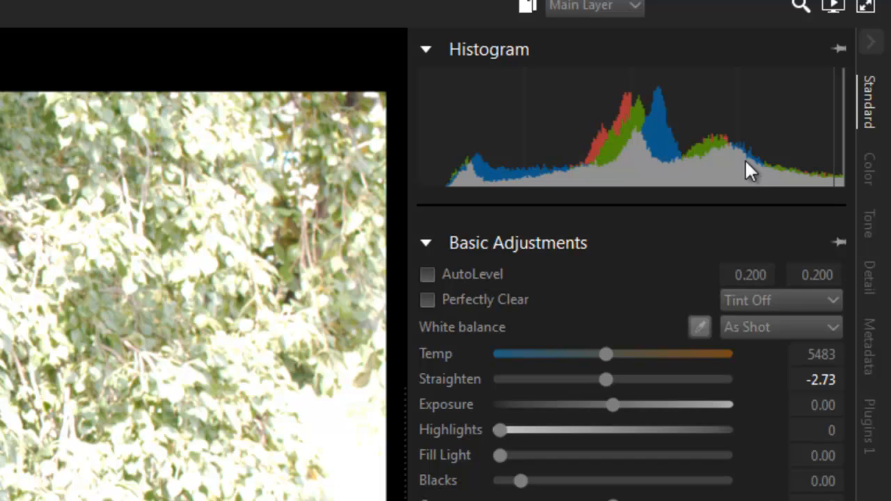
{"action": "mouse_move", "coordinate": [493, 179]}
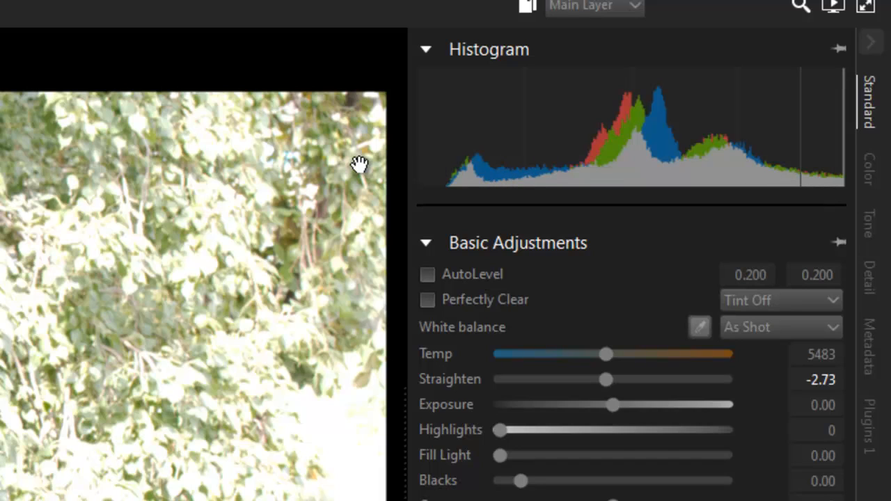
{"action": "mouse_move", "coordinate": [470, 190]}
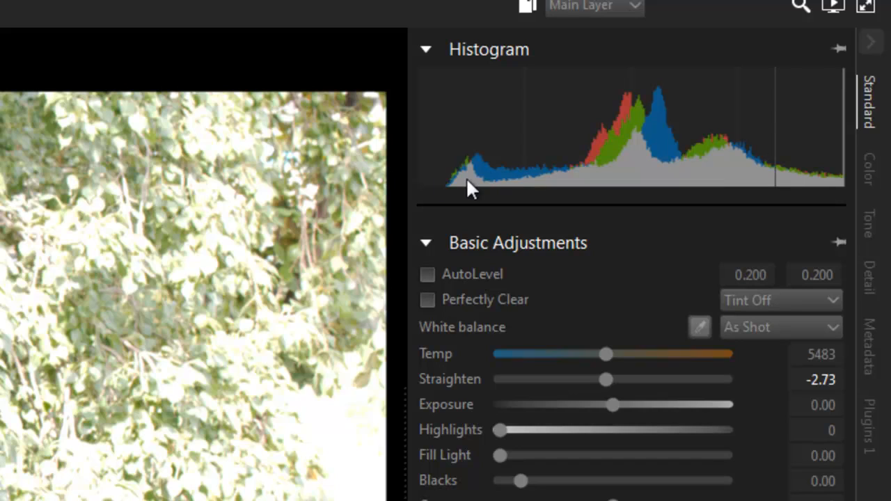
{"action": "mouse_move", "coordinate": [421, 177]}
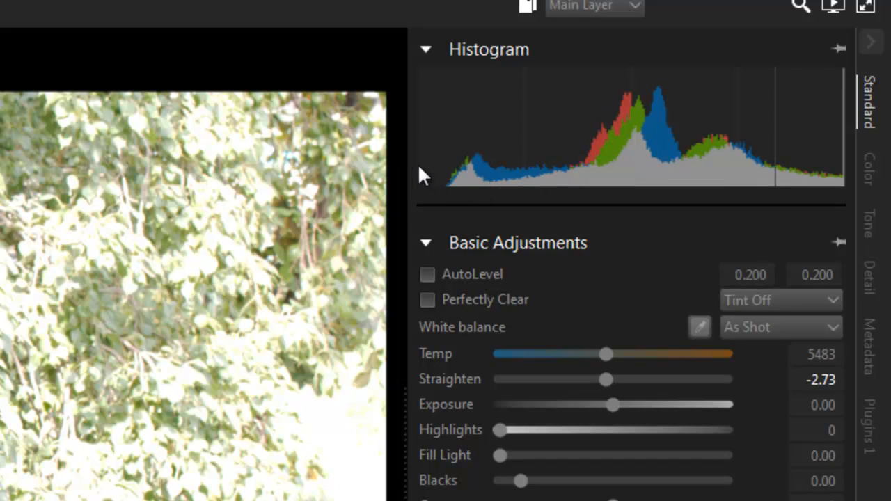
{"action": "mouse_move", "coordinate": [303, 157]}
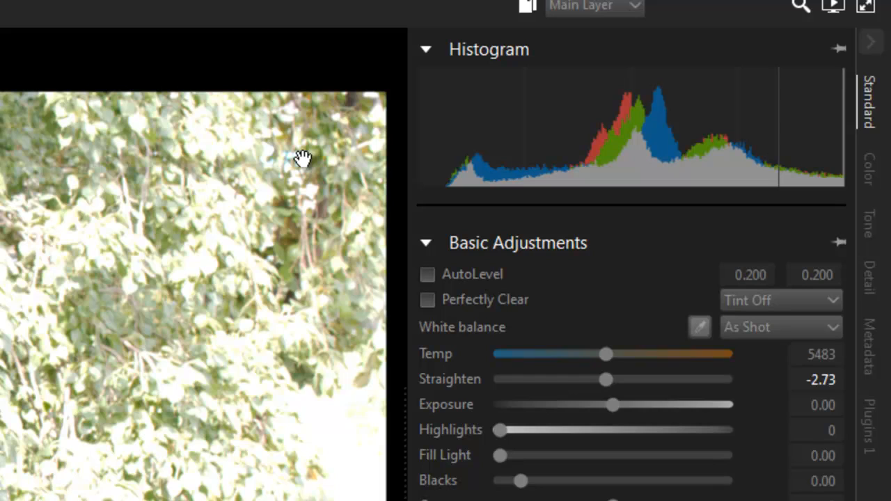
{"action": "mouse_move", "coordinate": [380, 161]}
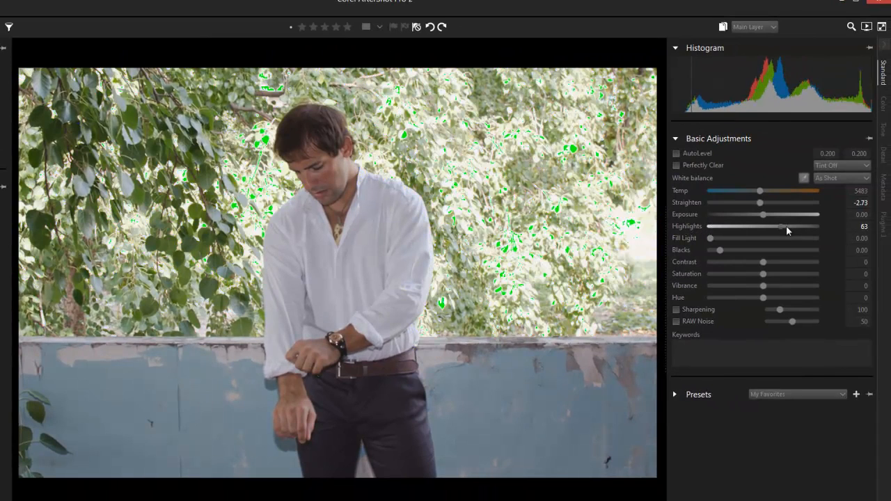
Test Highlights recovery at 100, 0 and about 61, finishing at 100.
{"action": "left_click_drag", "start_coordinate": [785, 227], "coordinate": [818, 226]}
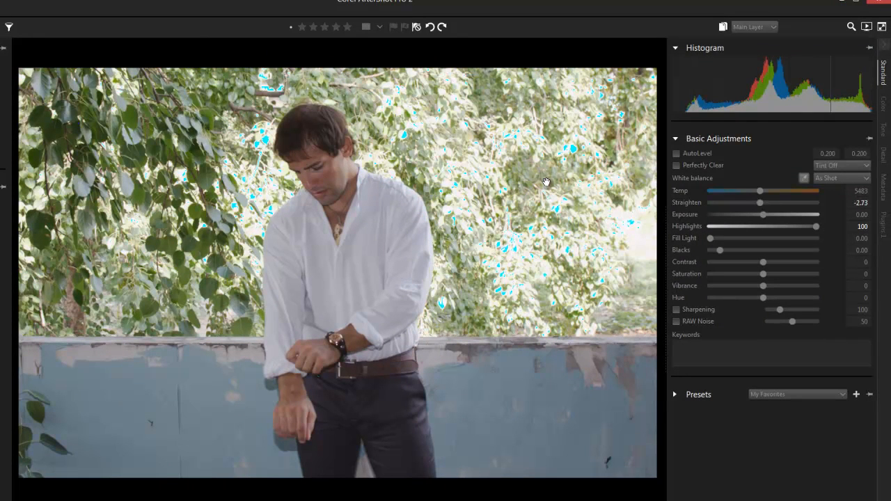
{"action": "mouse_move", "coordinate": [568, 151]}
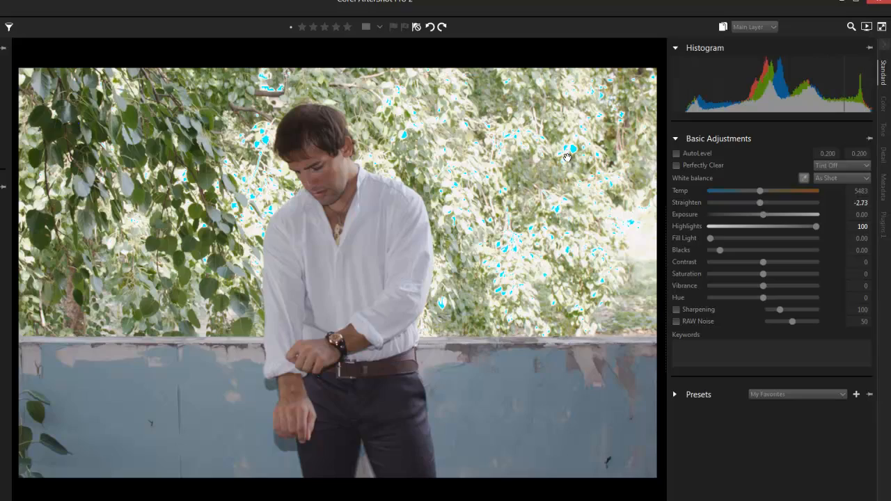
{"action": "mouse_move", "coordinate": [866, 111]}
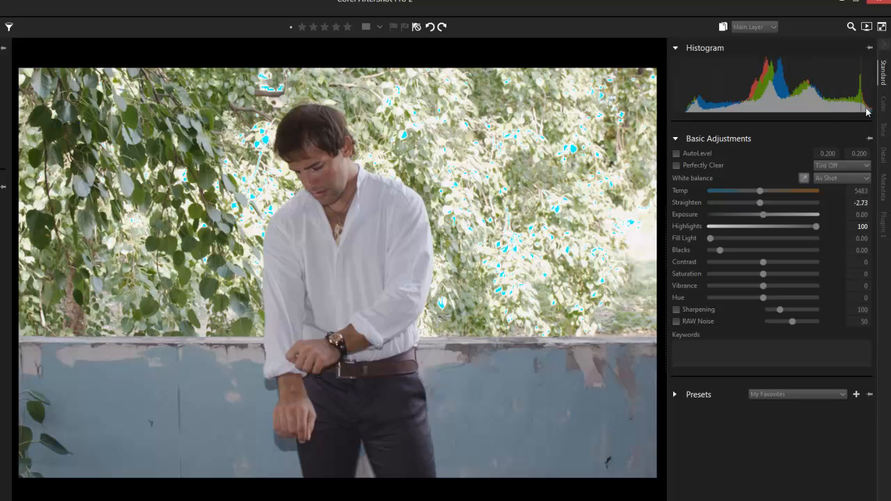
{"action": "left_click_drag", "start_coordinate": [817, 227], "coordinate": [590, 382]}
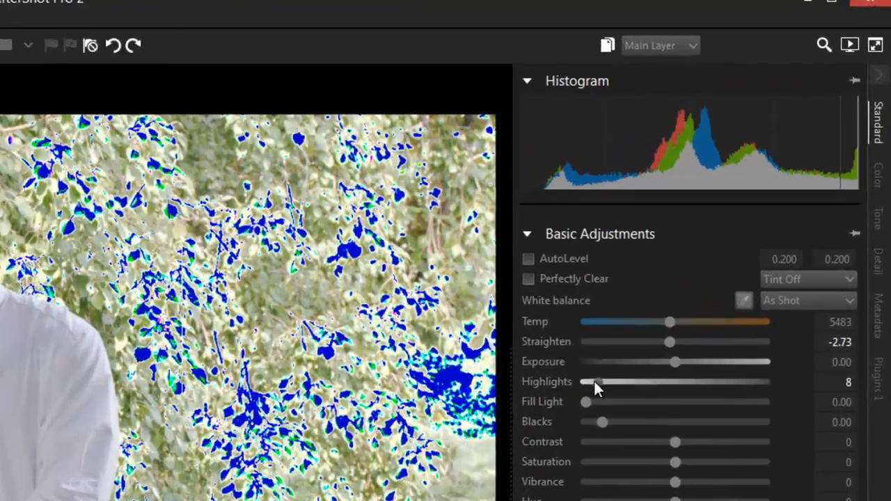
{"action": "left_click_drag", "start_coordinate": [593, 382], "coordinate": [555, 415]}
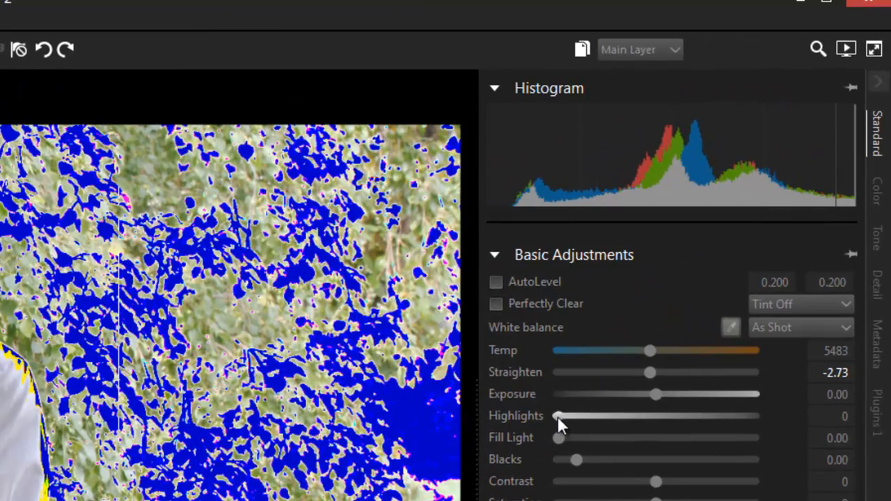
{"action": "left_click_drag", "start_coordinate": [557, 415], "coordinate": [679, 416]}
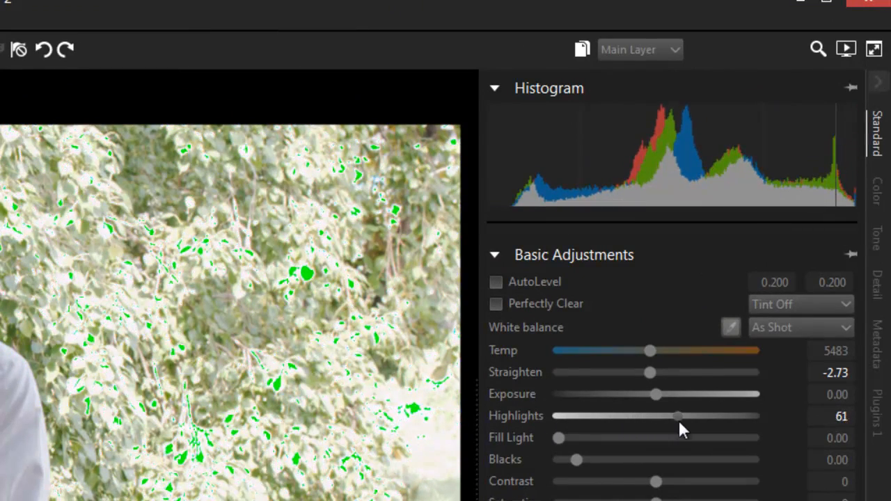
{"action": "left_click_drag", "start_coordinate": [679, 415], "coordinate": [755, 416]}
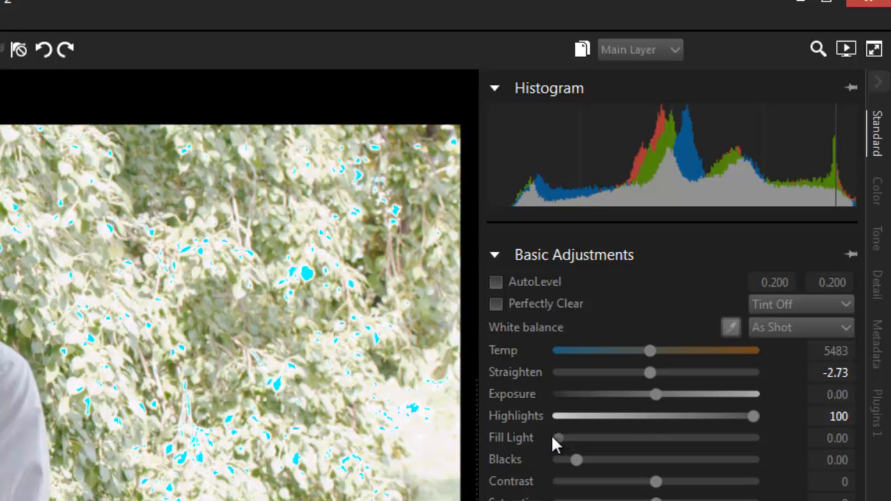
{"action": "mouse_move", "coordinate": [515, 421]}
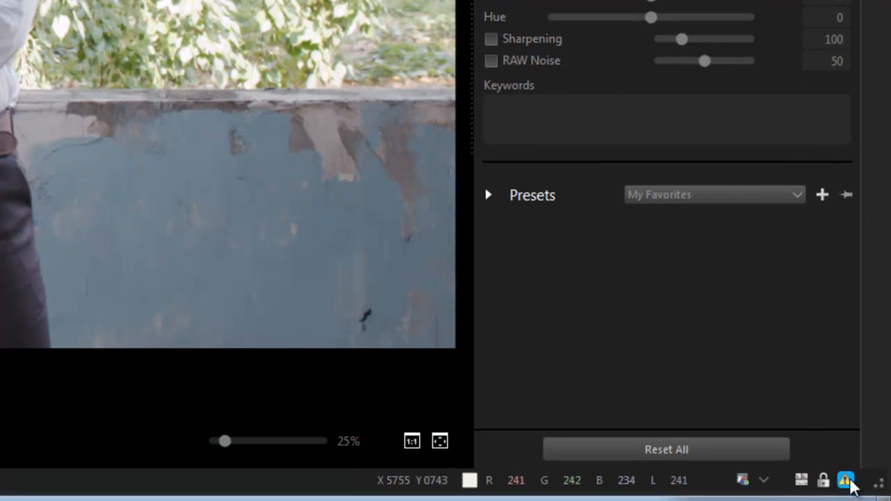
Turn off the overexposure warning colours in the bottom status bar.
{"action": "left_click", "coordinate": [439, 440]}
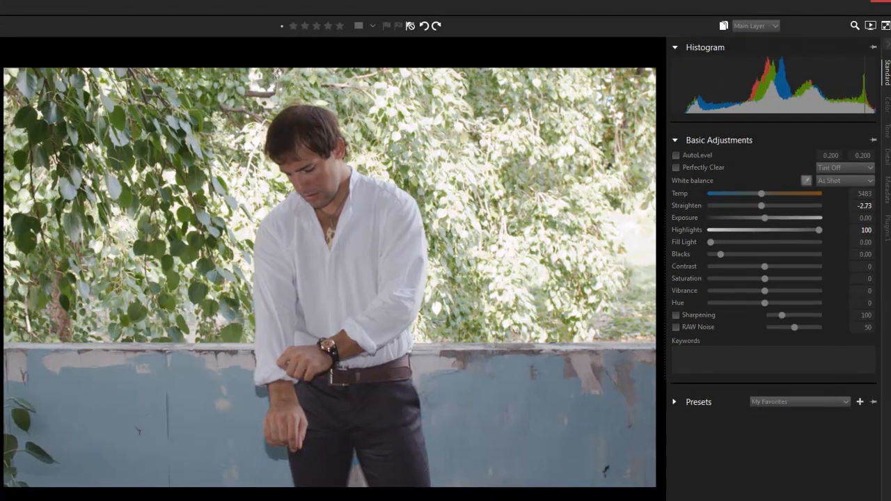
{"action": "mouse_move", "coordinate": [832, 154]}
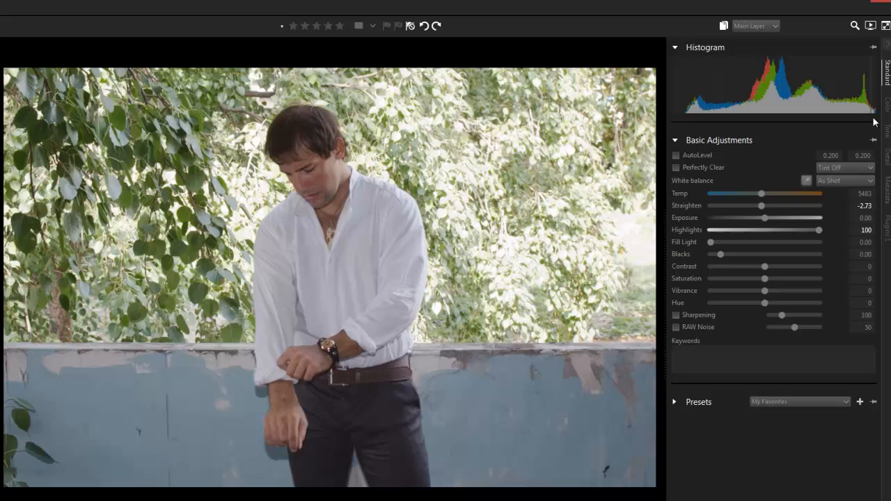
{"action": "mouse_move", "coordinate": [780, 208]}
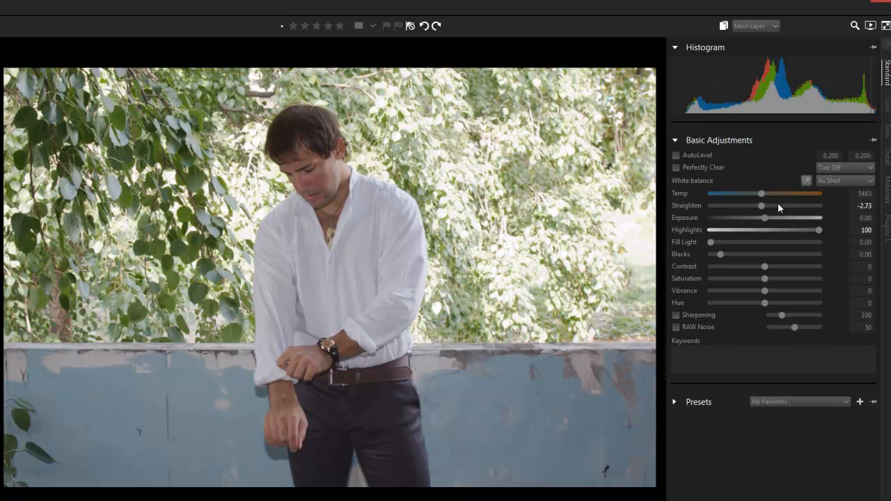
{"action": "mouse_move", "coordinate": [766, 219]}
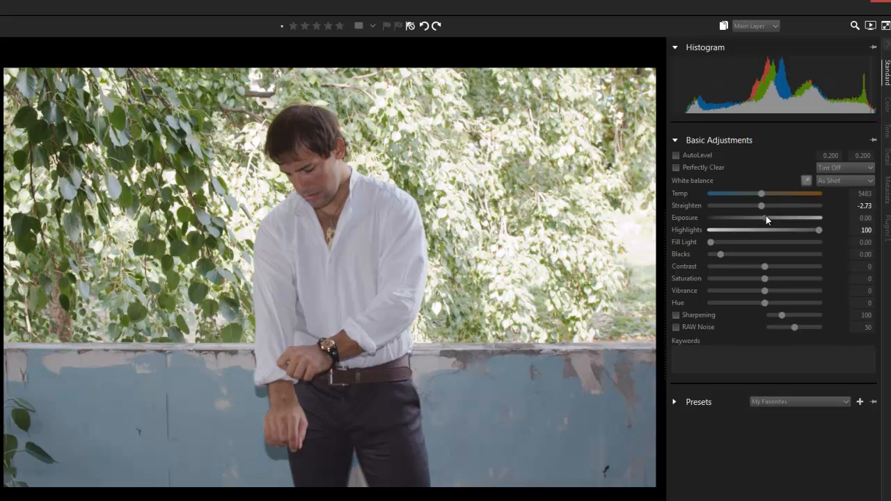
Nudge the Exposure slider down in small steps until it reads -0.28.
{"action": "left_click_drag", "start_coordinate": [766, 217], "coordinate": [764, 217]}
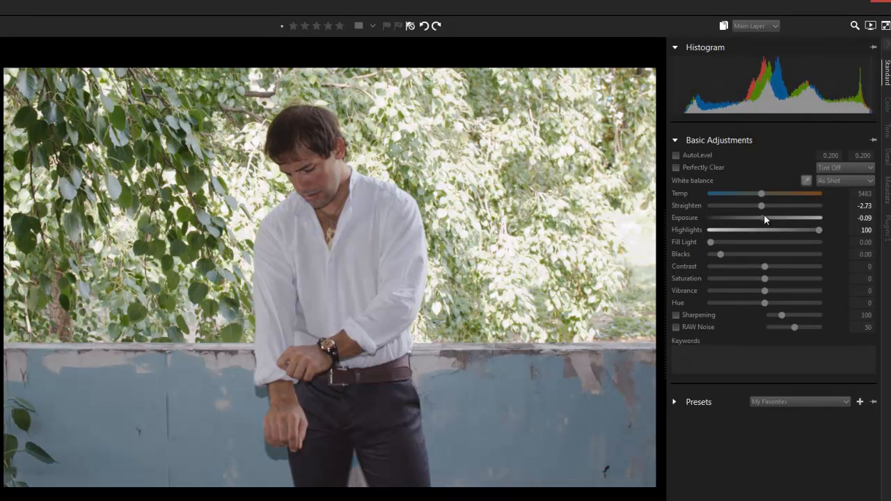
{"action": "left_click_drag", "start_coordinate": [765, 218], "coordinate": [760, 217]}
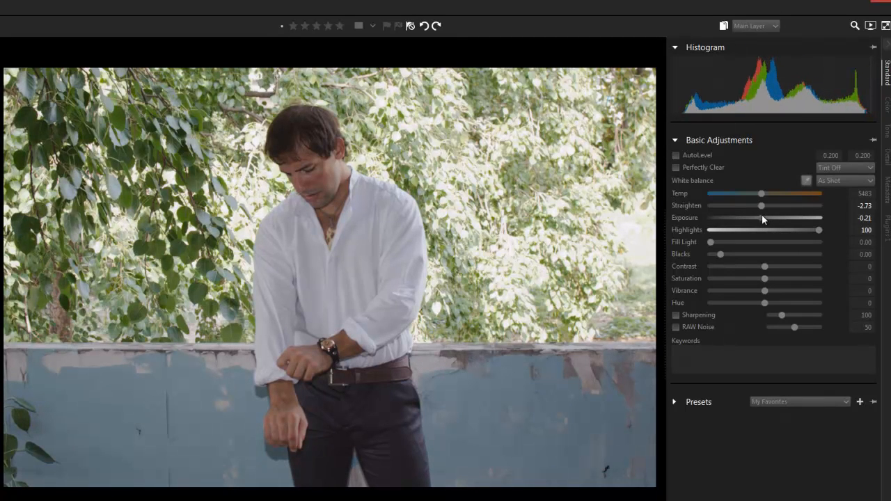
{"action": "left_click_drag", "start_coordinate": [763, 217], "coordinate": [758, 218]}
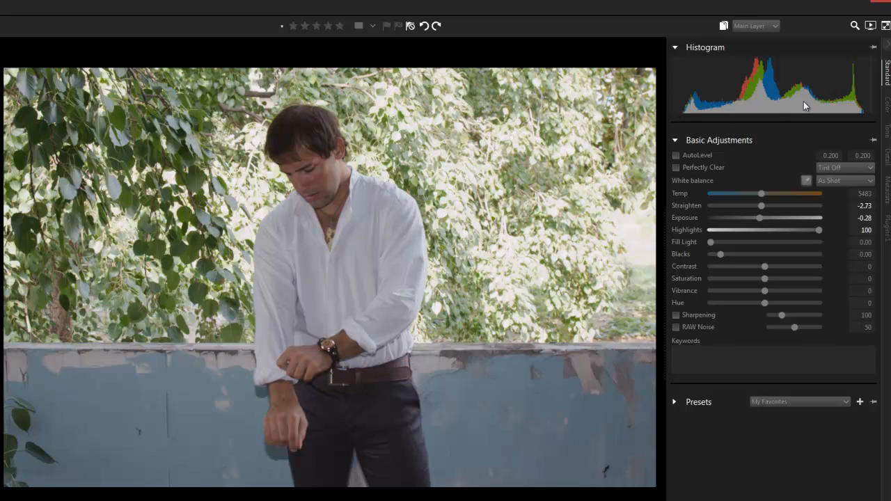
{"action": "mouse_move", "coordinate": [684, 119]}
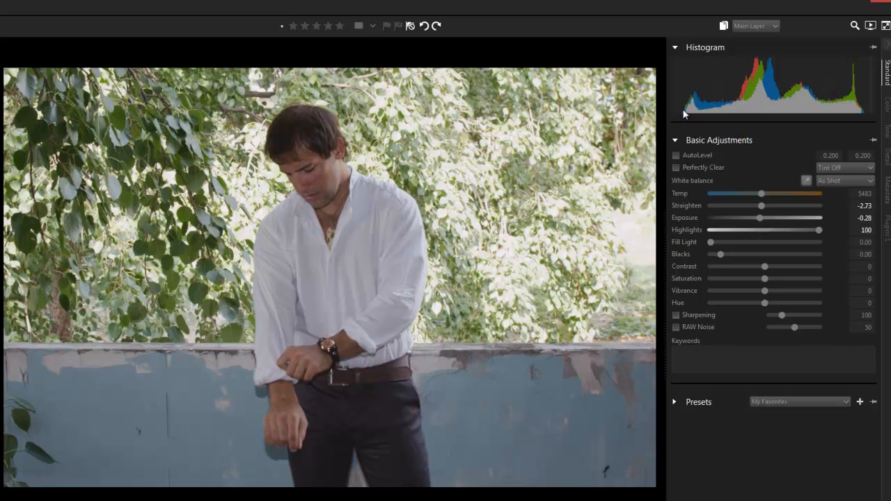
{"action": "mouse_move", "coordinate": [869, 117]}
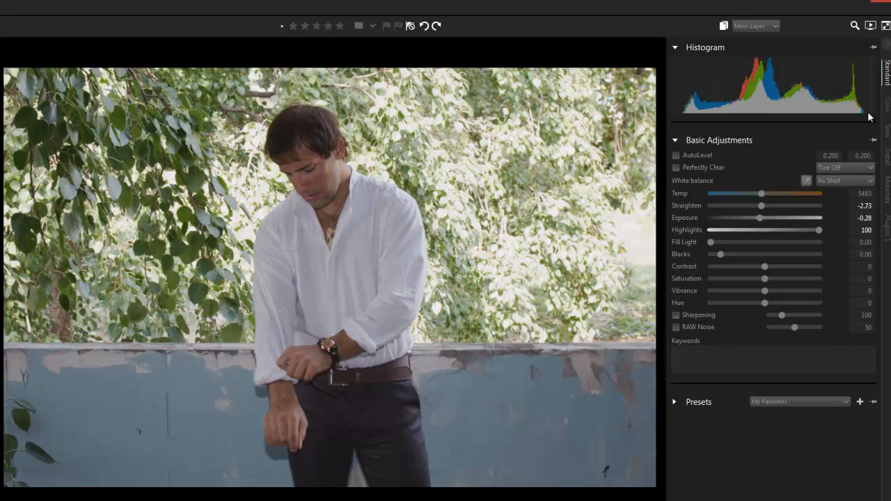
{"action": "mouse_move", "coordinate": [688, 187]}
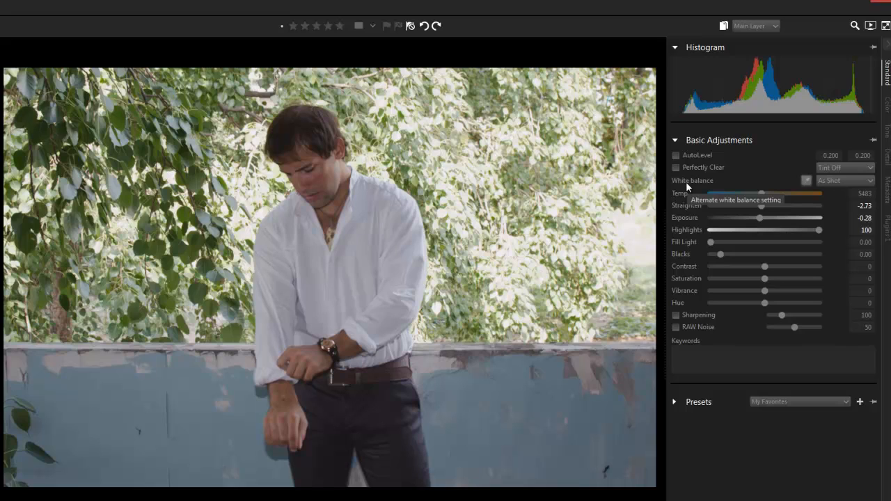
{"action": "mouse_move", "coordinate": [772, 264]}
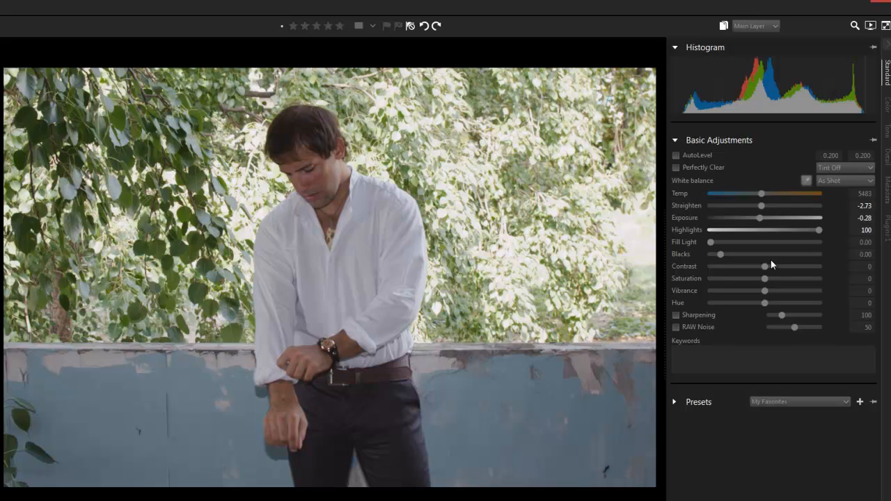
{"action": "mouse_move", "coordinate": [757, 219]}
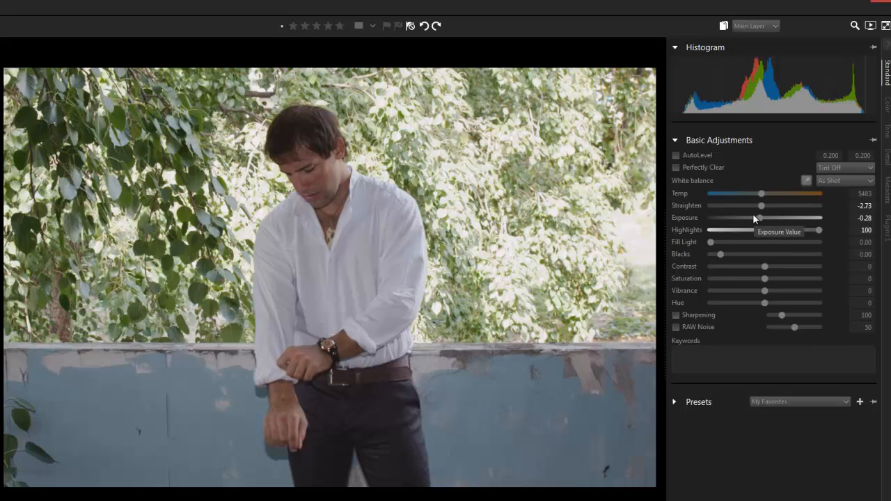
{"action": "mouse_move", "coordinate": [753, 268]}
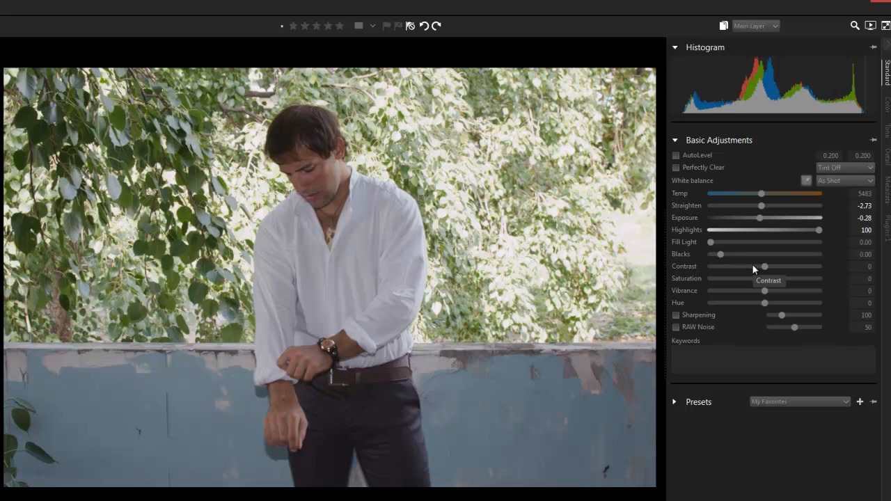
{"action": "mouse_move", "coordinate": [710, 285]}
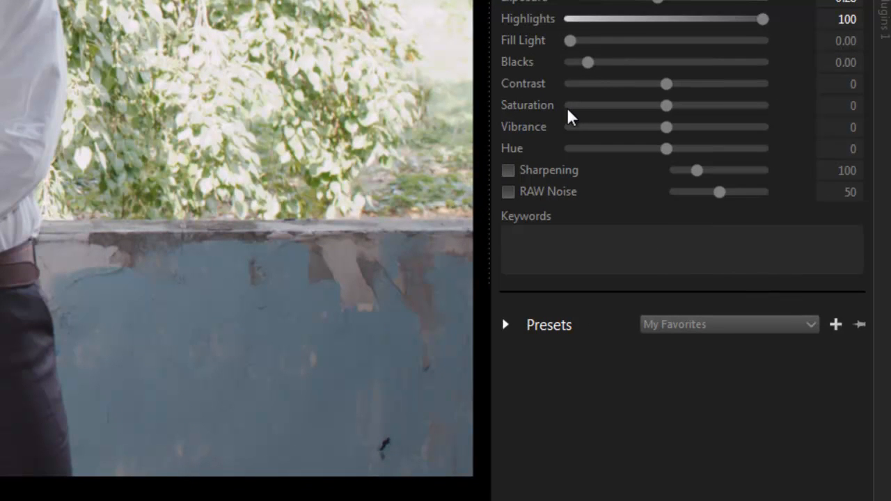
{"action": "mouse_move", "coordinate": [158, 323]}
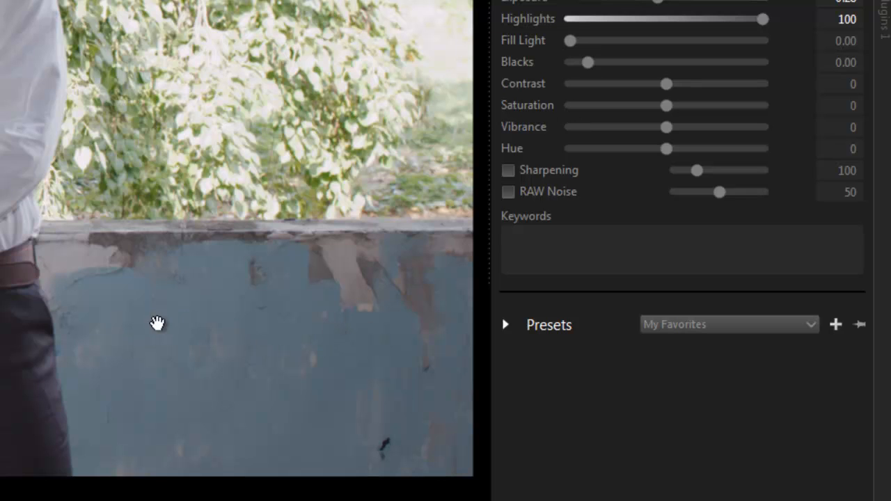
{"action": "mouse_move", "coordinate": [667, 132]}
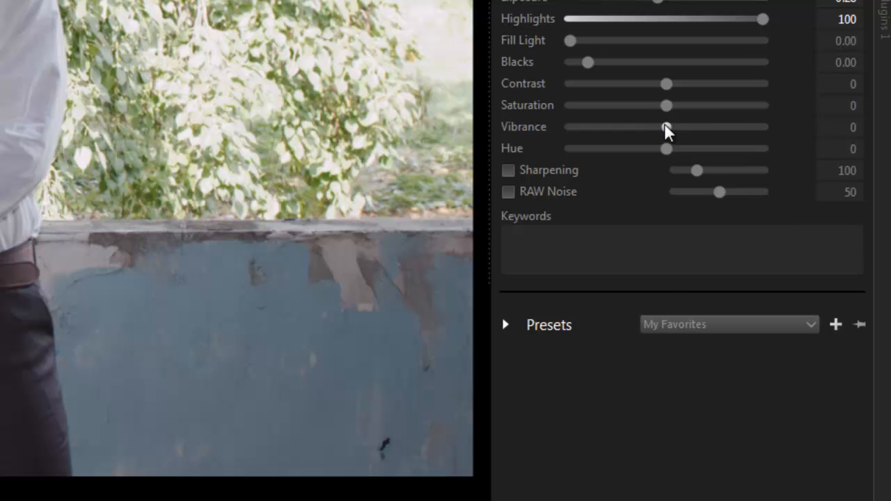
Compare strong, reduced and negative Vibrance values, then leave Vibrance at 4.
{"action": "left_click_drag", "start_coordinate": [667, 127], "coordinate": [710, 127]}
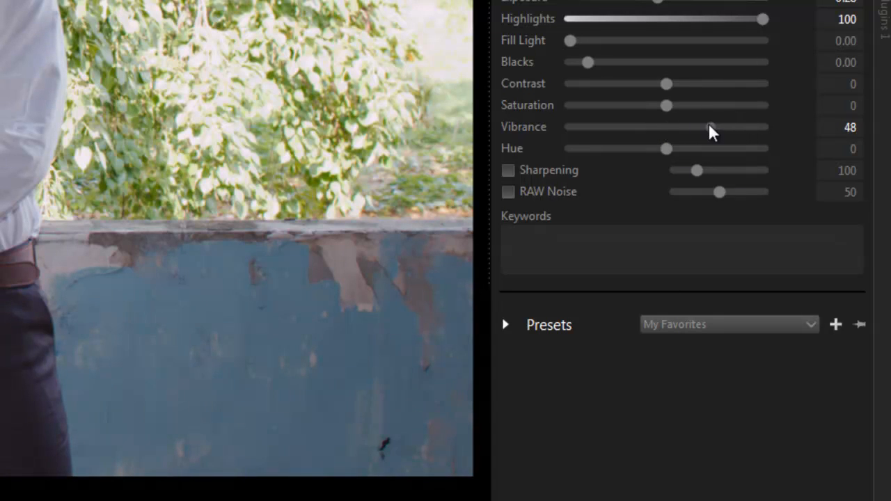
{"action": "left_click_drag", "start_coordinate": [710, 126], "coordinate": [679, 127]}
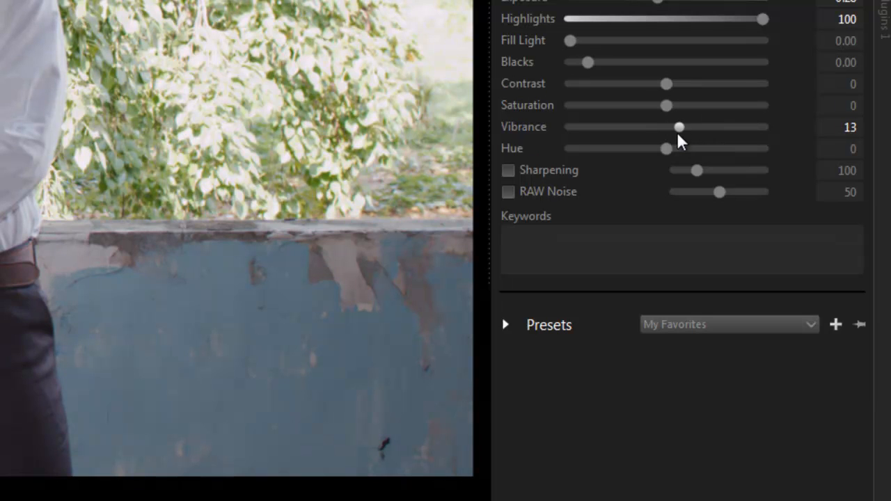
{"action": "left_click_drag", "start_coordinate": [680, 127], "coordinate": [616, 127]}
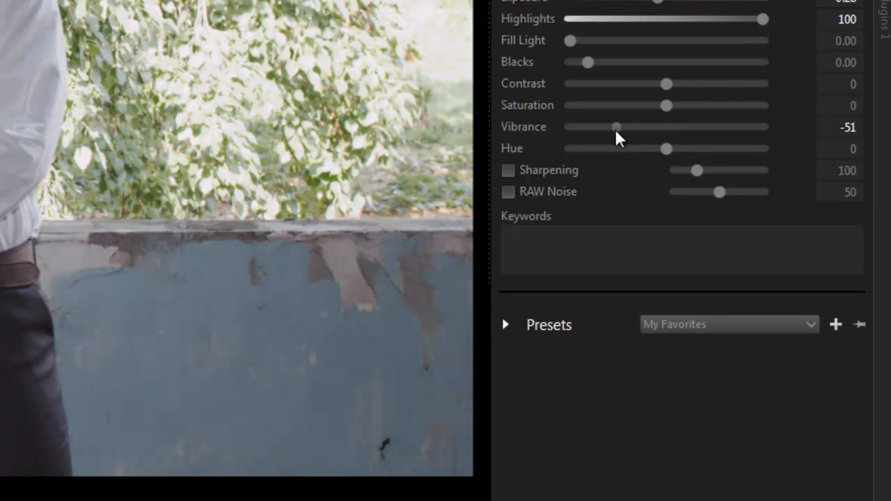
{"action": "left_click_drag", "start_coordinate": [616, 128], "coordinate": [653, 127]}
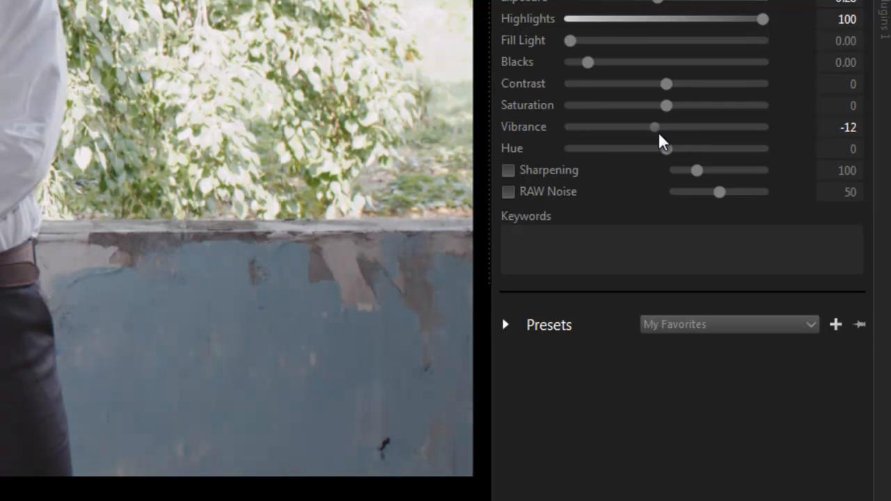
{"action": "left_click_drag", "start_coordinate": [653, 127], "coordinate": [670, 127]}
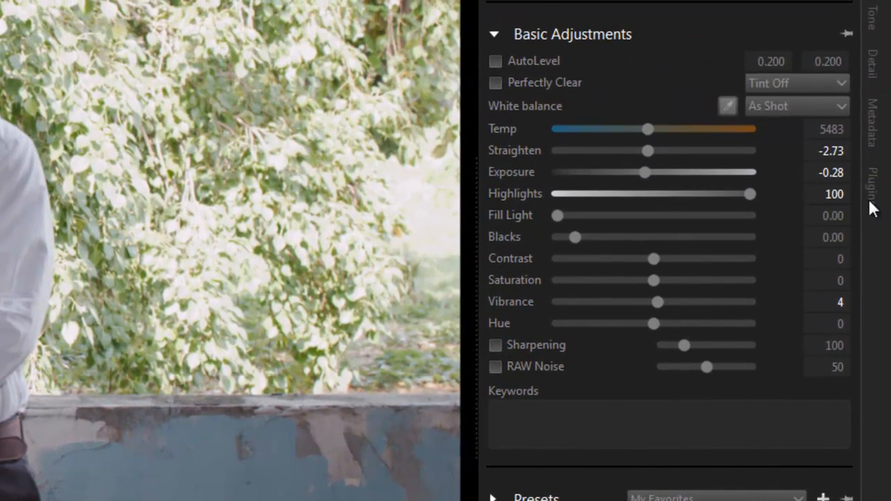
Set the Color Equalizer blue hue to -1, after trying -43, and cyan hue to 10.
{"action": "scroll", "scroll_direction": "down", "scroll_amount": 3}
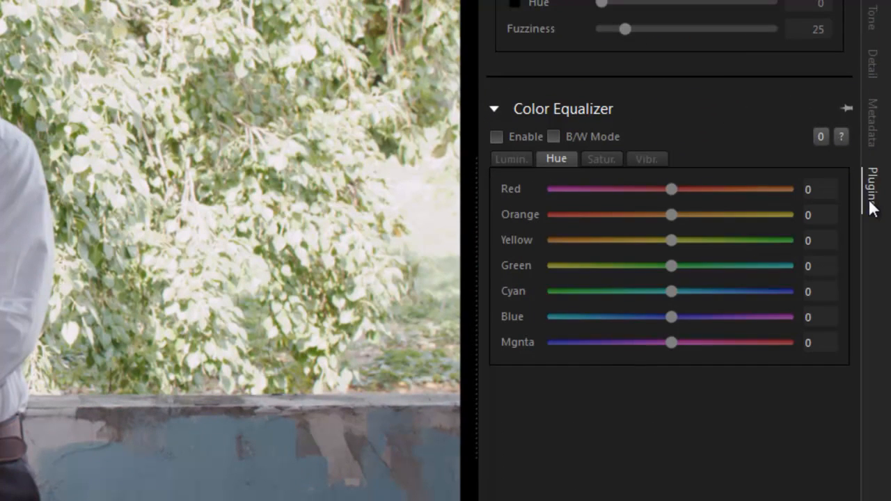
{"action": "left_click_drag", "start_coordinate": [670, 317], "coordinate": [696, 242]}
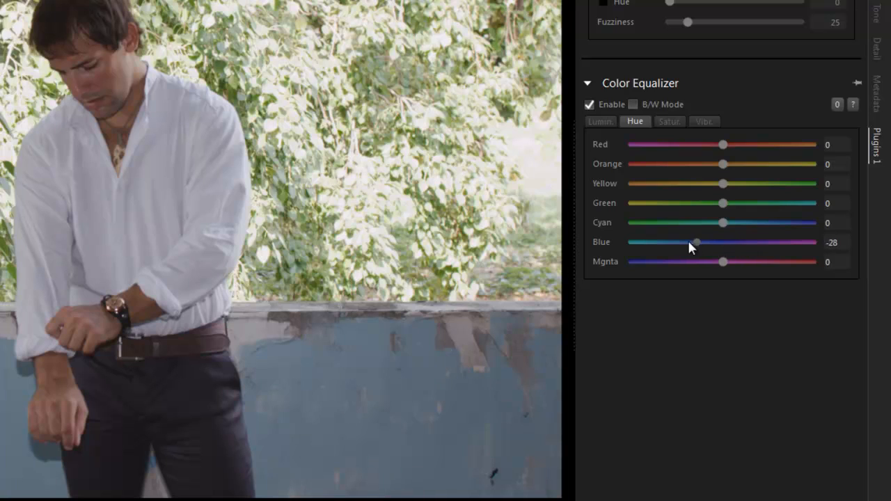
{"action": "left_click_drag", "start_coordinate": [697, 242], "coordinate": [684, 243]}
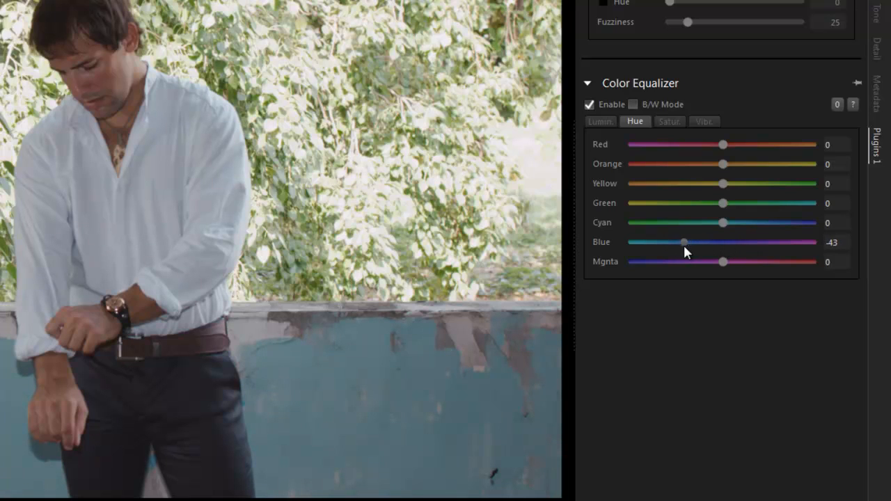
{"action": "left_click_drag", "start_coordinate": [684, 242], "coordinate": [722, 242]}
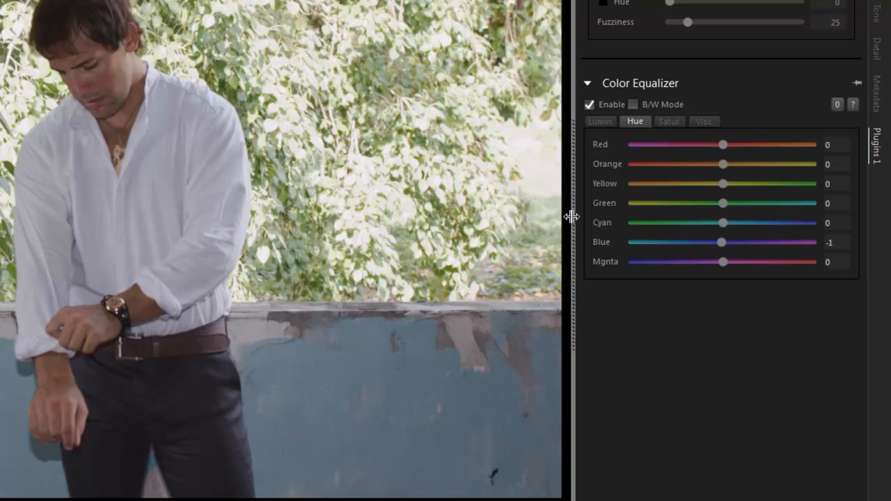
{"action": "left_click_drag", "start_coordinate": [723, 223], "coordinate": [732, 223]}
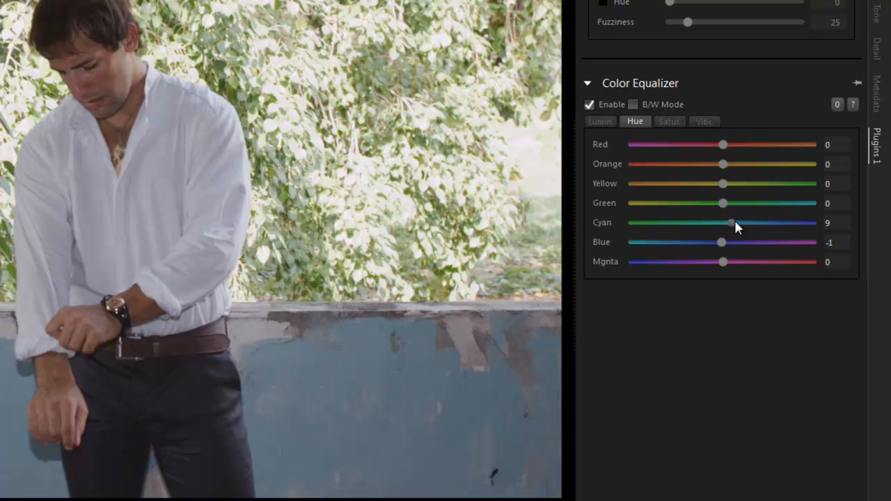
{"action": "left_click_drag", "start_coordinate": [731, 223], "coordinate": [733, 223]}
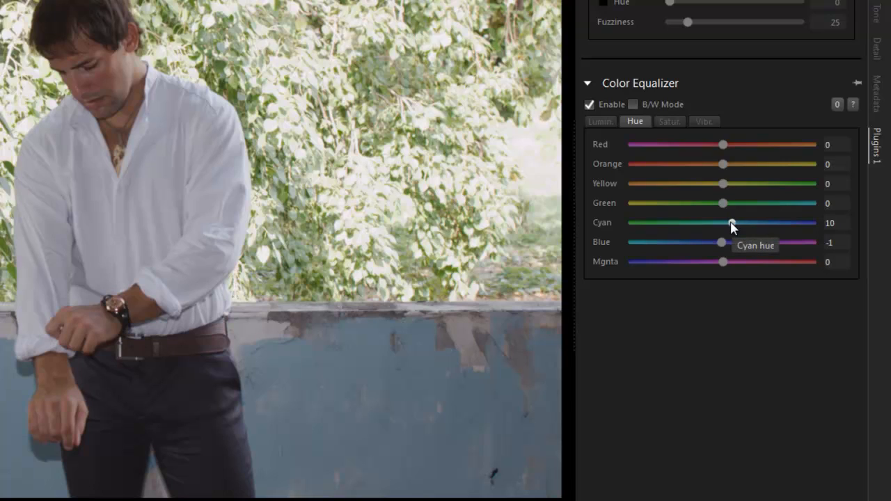